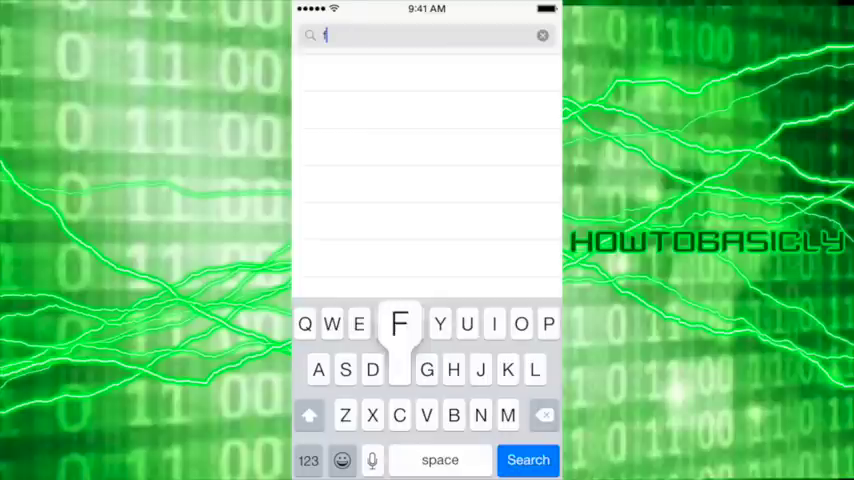
Search the App Store for 'free vpn' to list Betternet's Unlimited Free VPN first
type("re")
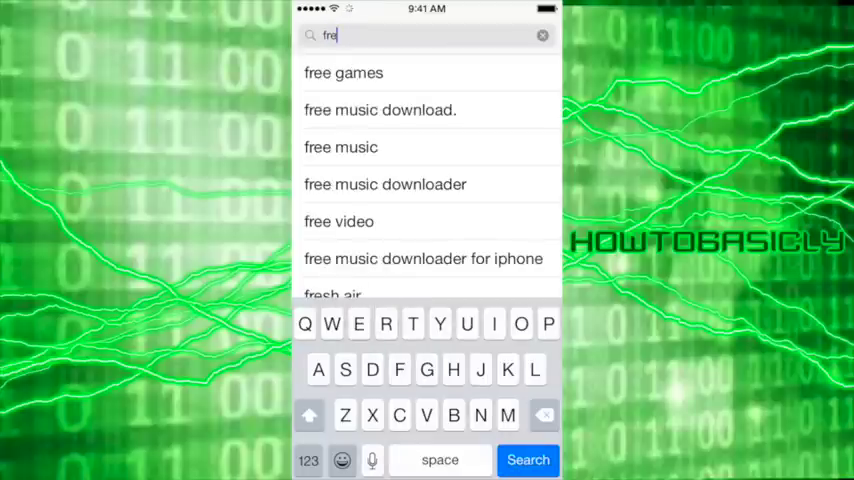
left_click(427, 370)
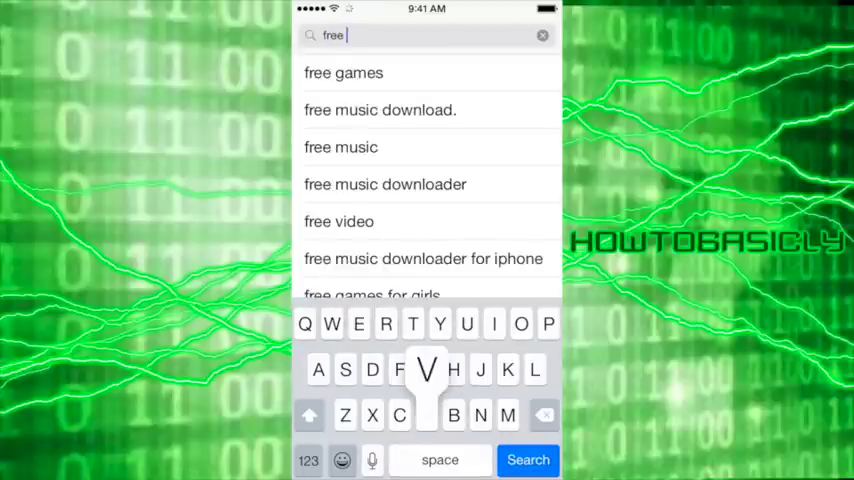
type("vpn")
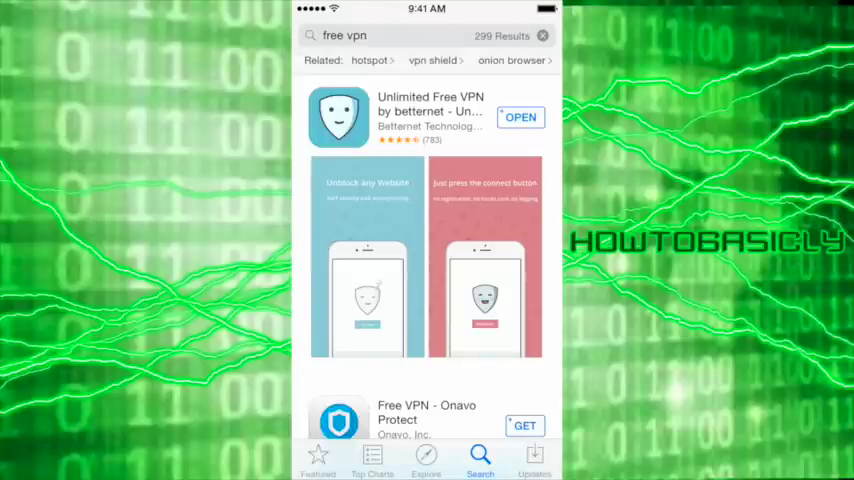
Review Betternet Unlimited Free VPN's details and description, then launch the installed app
scroll("down", 3)
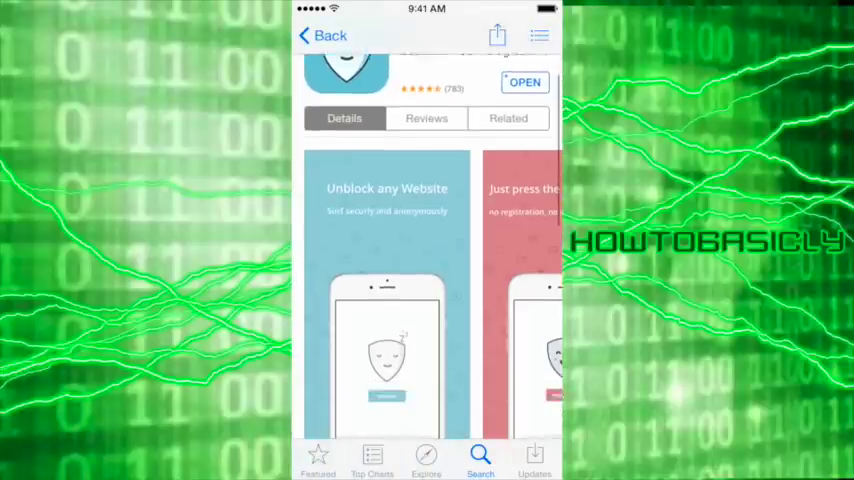
scroll("down", 3)
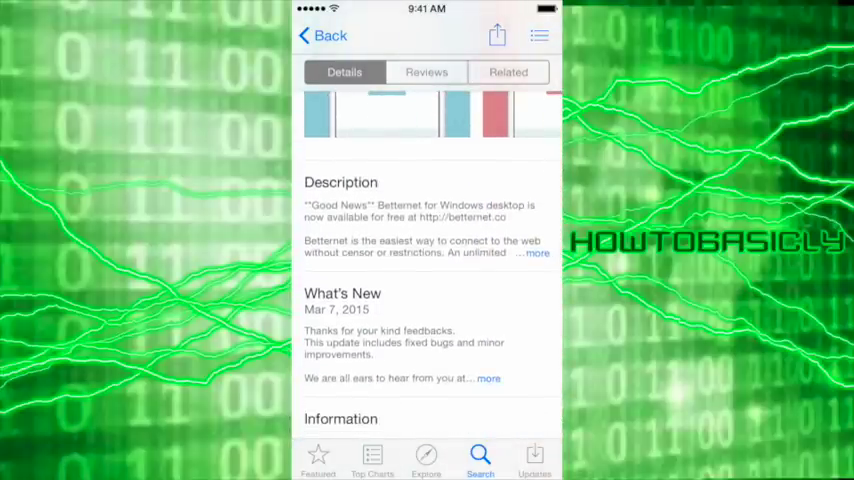
scroll("down", 3)
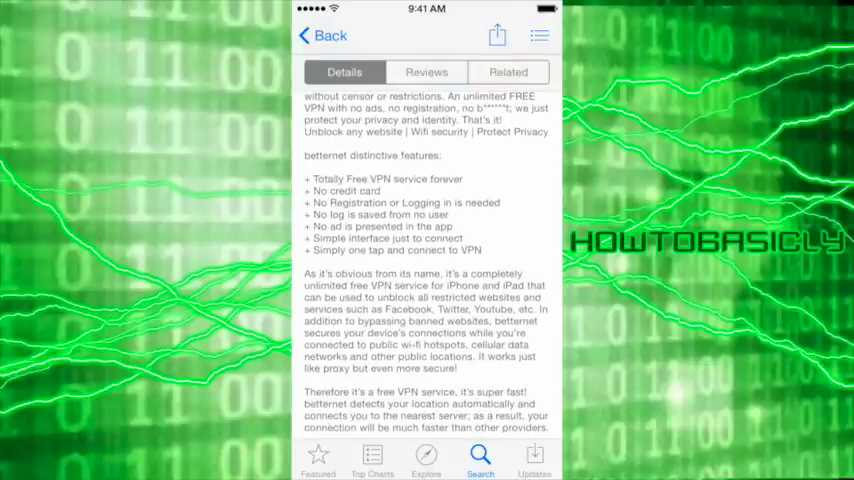
scroll("down", 3)
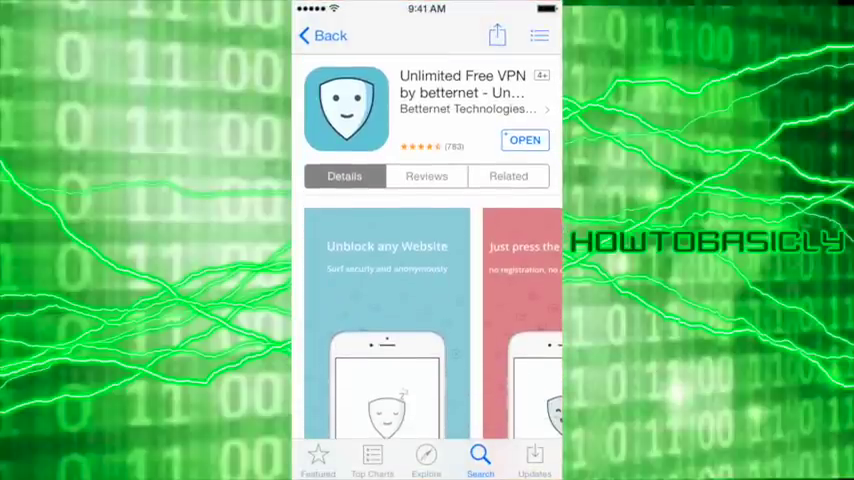
left_click(524, 140)
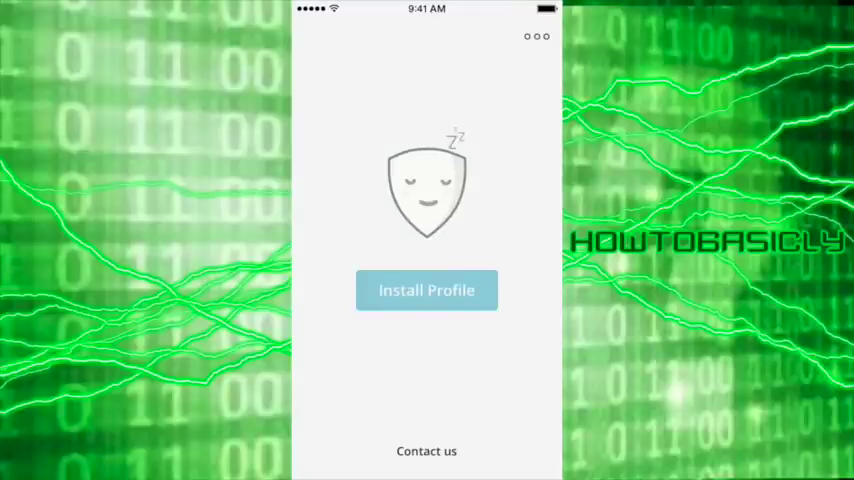
Install Betternet's Unlimited free VPN profile, accepting the VPN and unsigned-profile warnings
left_click(427, 290)
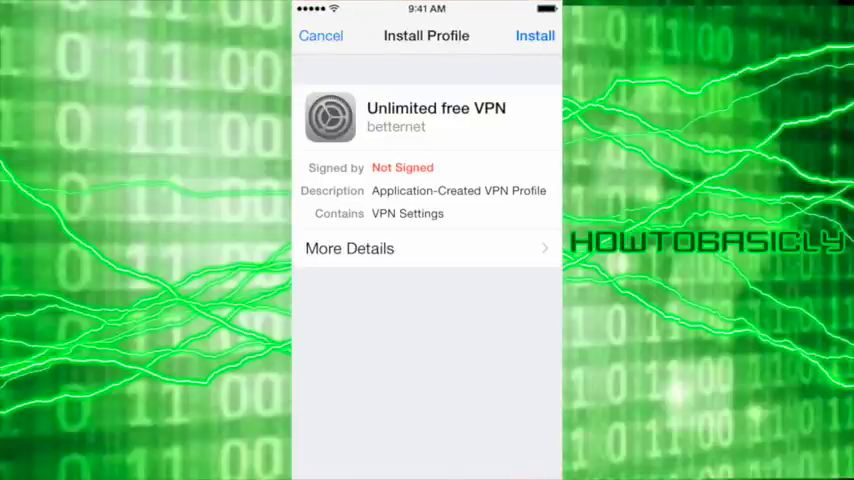
left_click(534, 35)
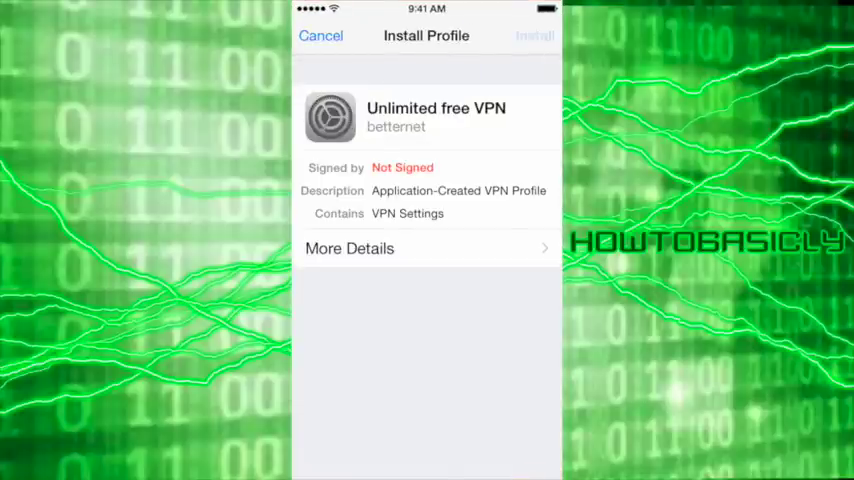
left_click(534, 35)
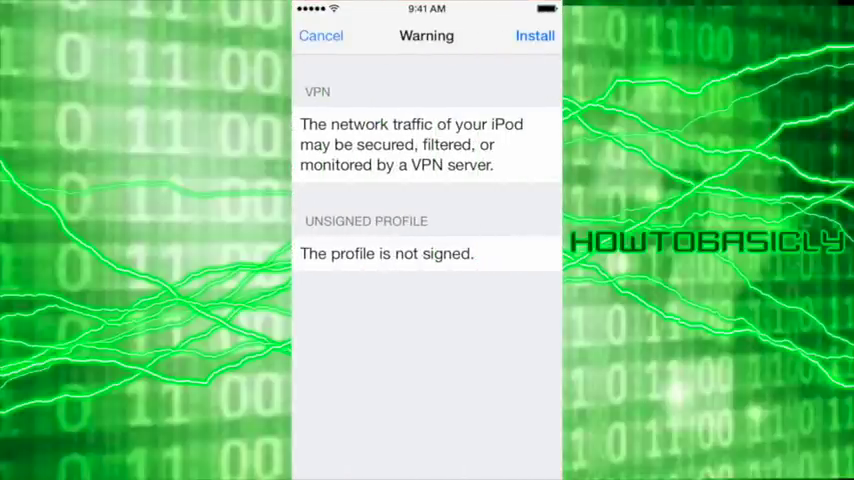
left_click(534, 35)
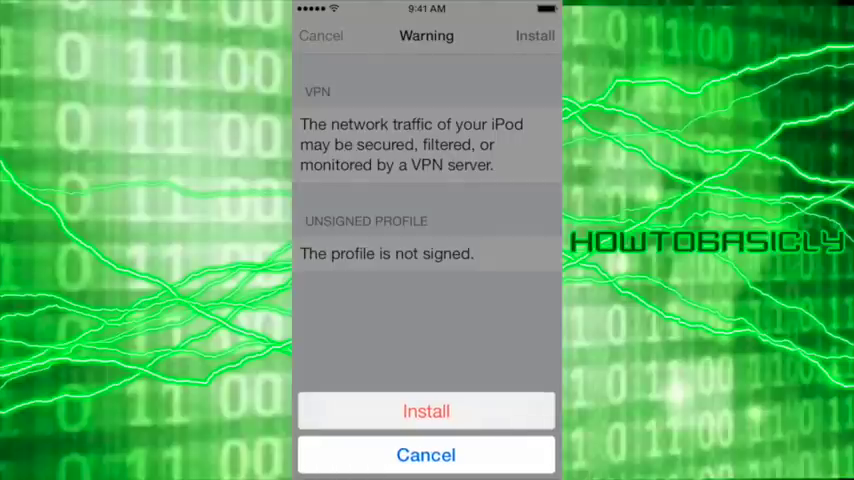
left_click(426, 410)
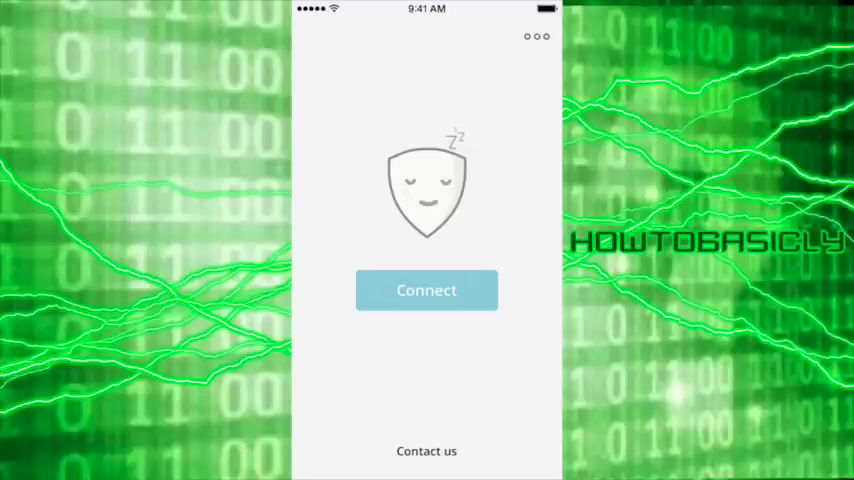
Connect Betternet's VPN from the main screen so it starts connecting
left_click(426, 290)
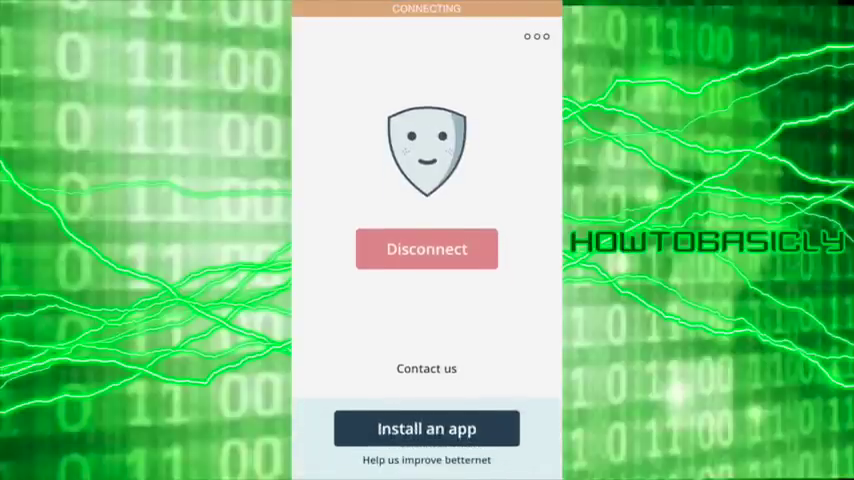